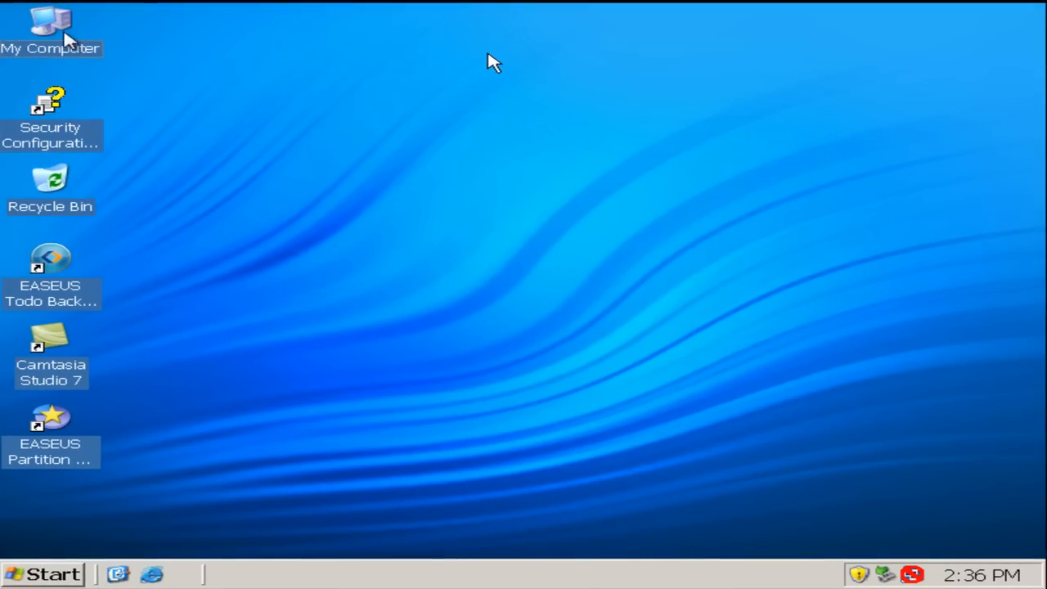
- Check the C: drive's current properties in My Computer before repartitioning
double_click(49, 29)
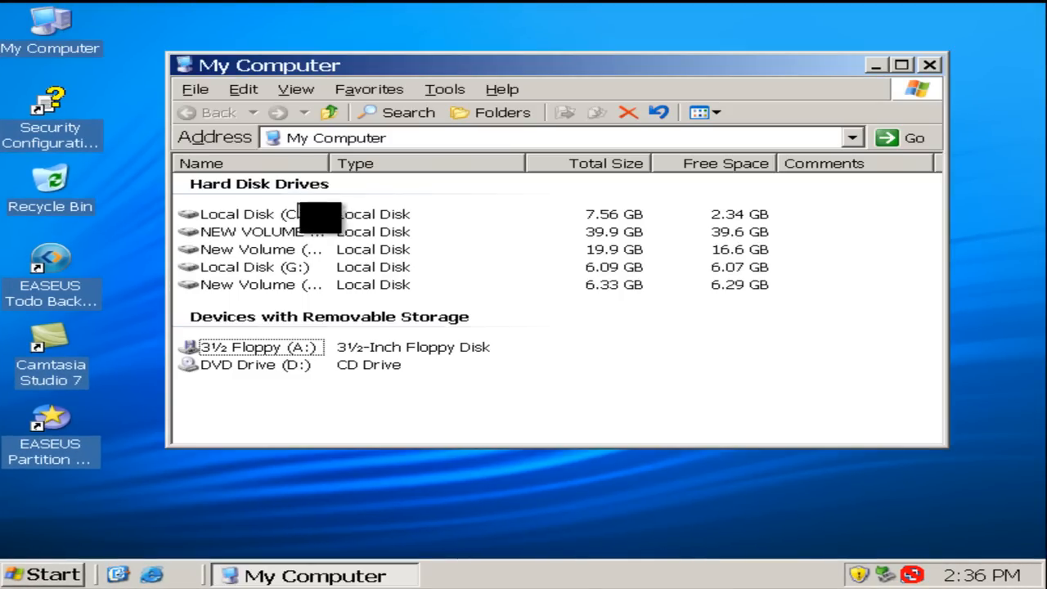
right_click(237, 213)
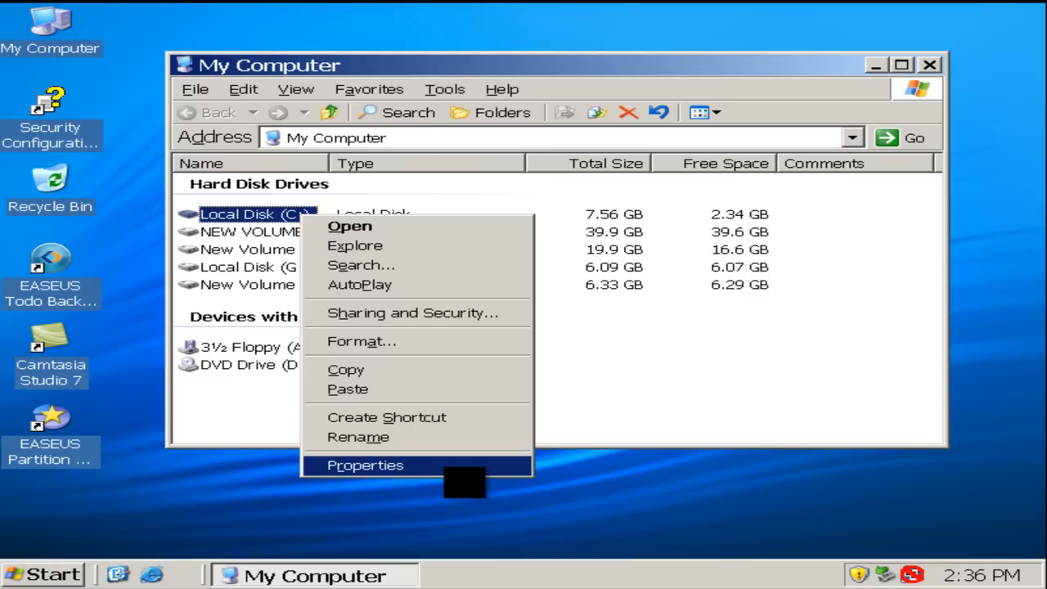
left_click(365, 465)
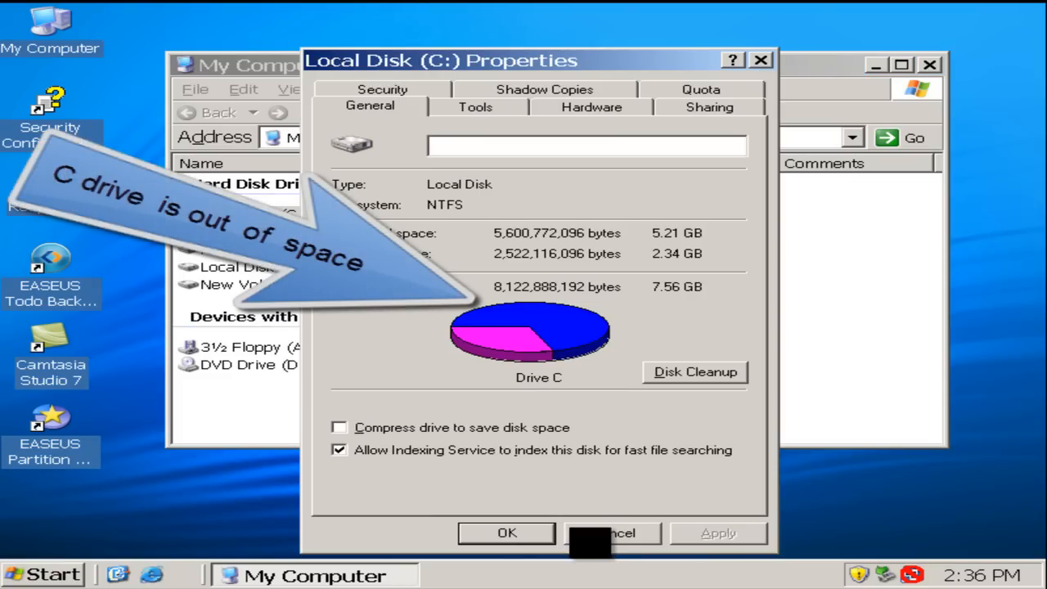
left_click(612, 534)
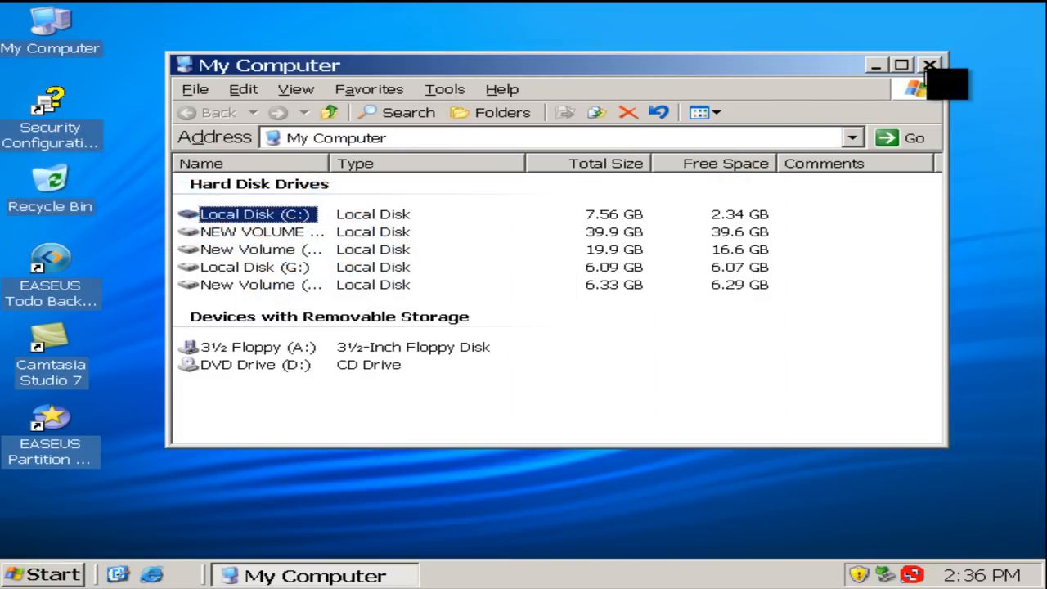
left_click(929, 66)
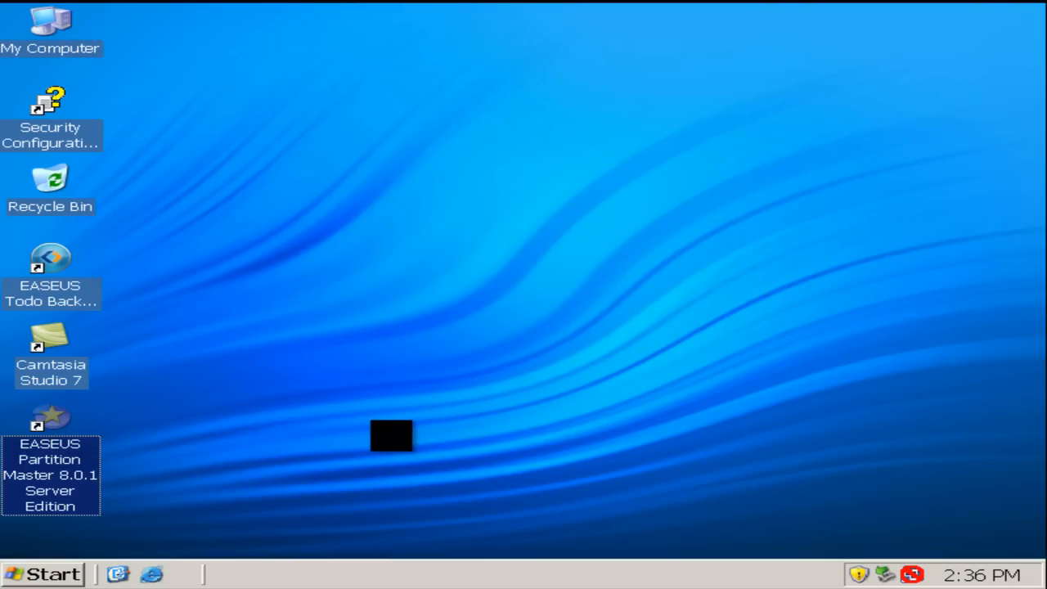
- Launch EASEUS Partition Master and start shrinking the G: partition, currently at 5.93 GB
double_click(49, 417)
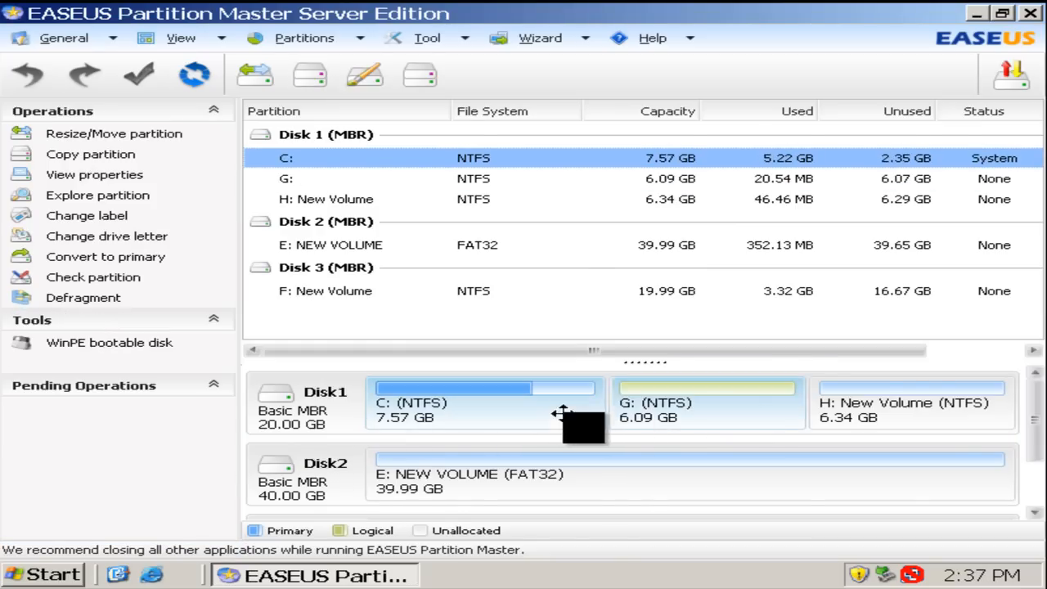
left_click(909, 402)
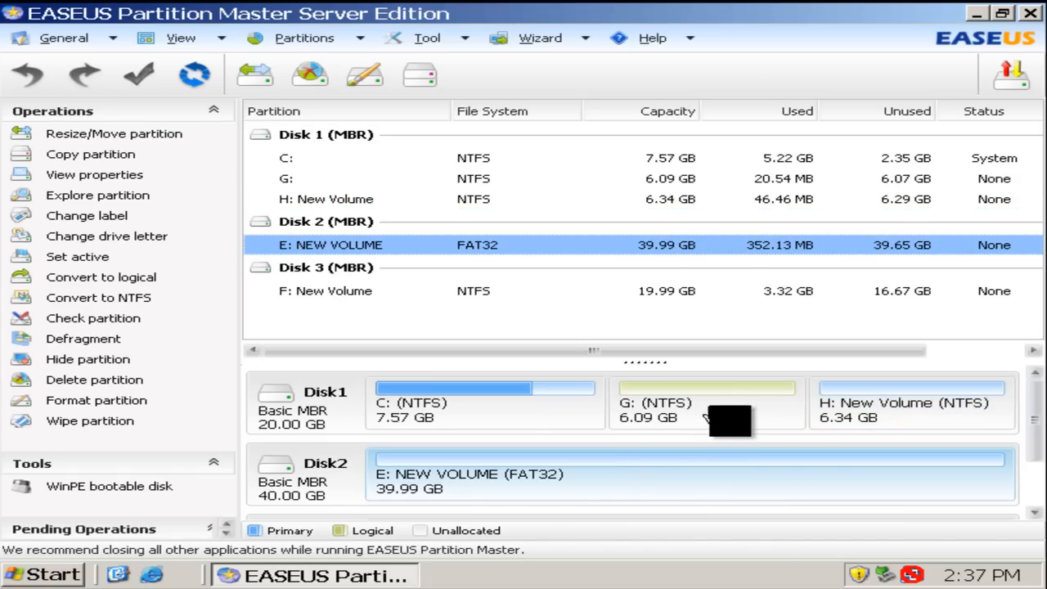
left_click(704, 401)
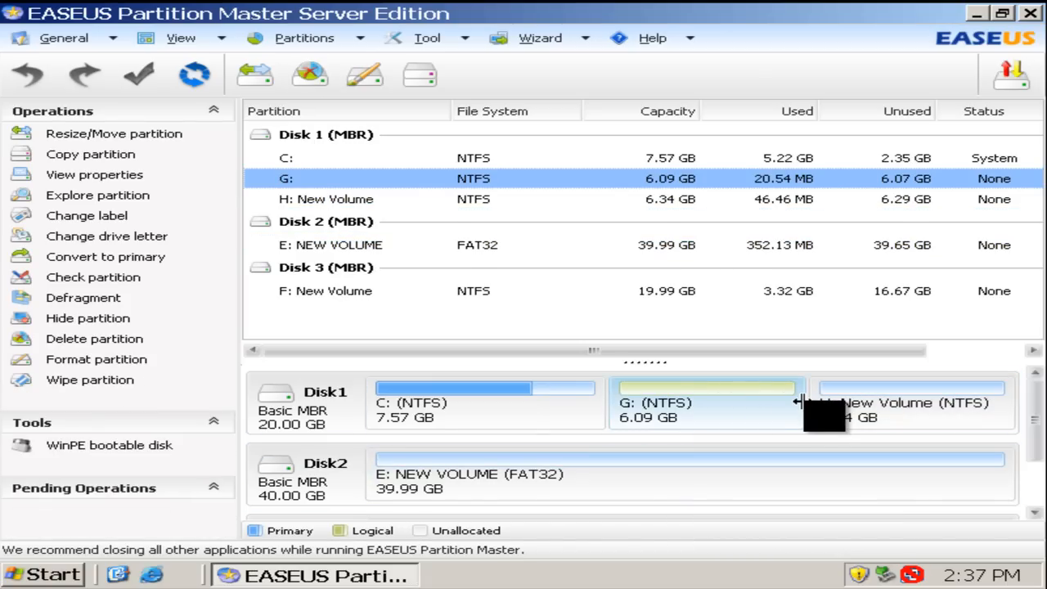
left_click_drag(801, 401, 783, 401)
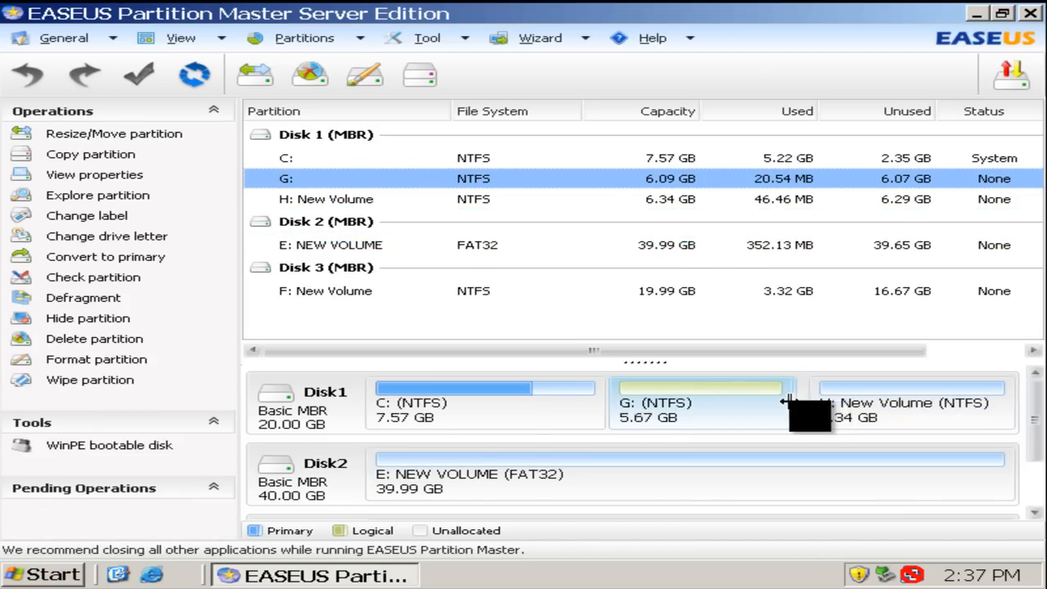
left_click_drag(788, 401, 654, 401)
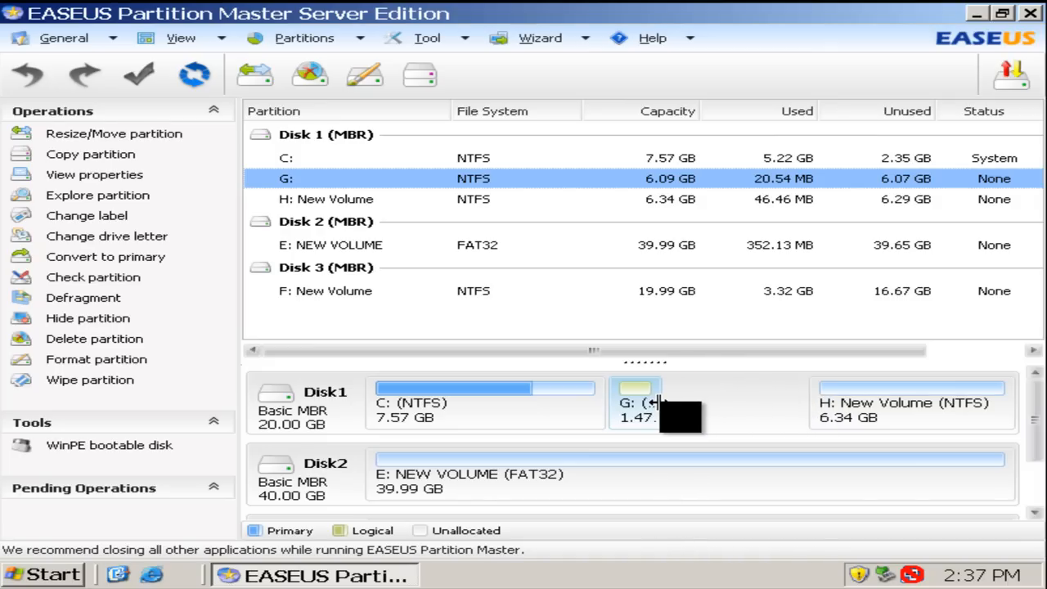
left_click_drag(654, 403, 798, 402)
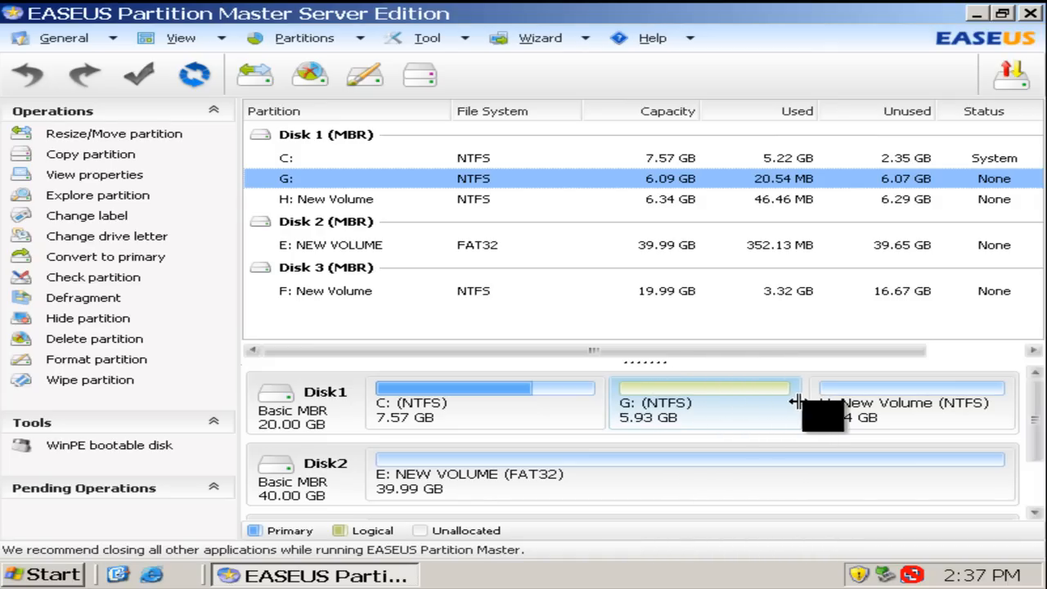
mouse_move(858, 403)
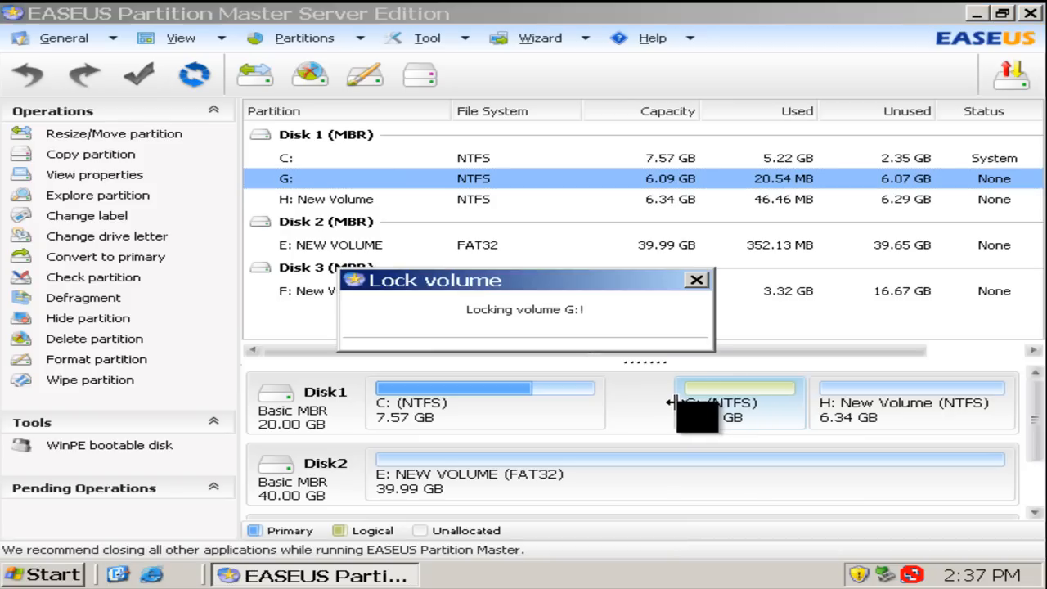
mouse_move(690, 488)
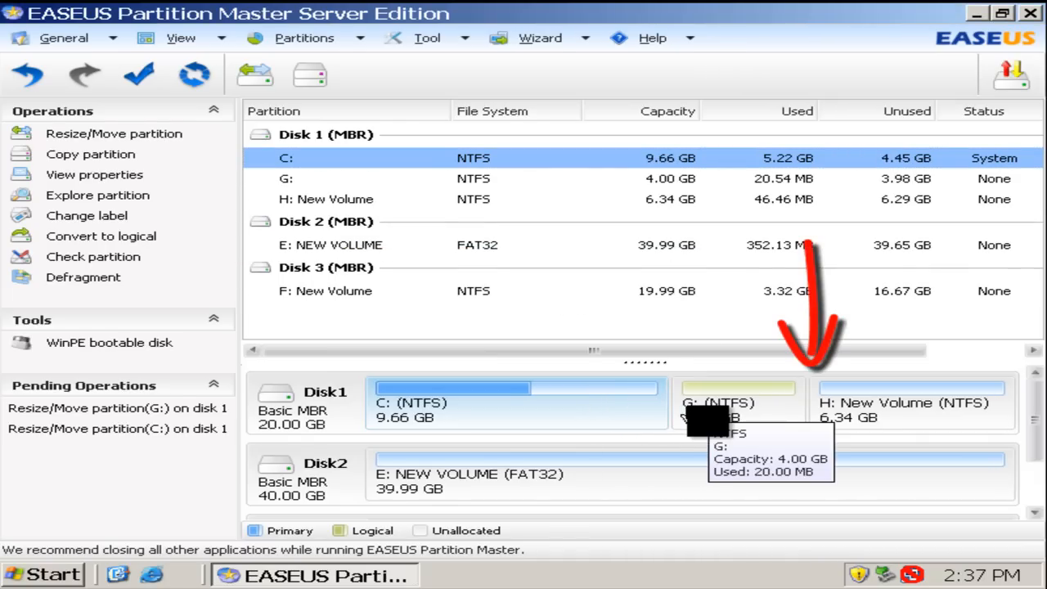
mouse_move(667, 489)
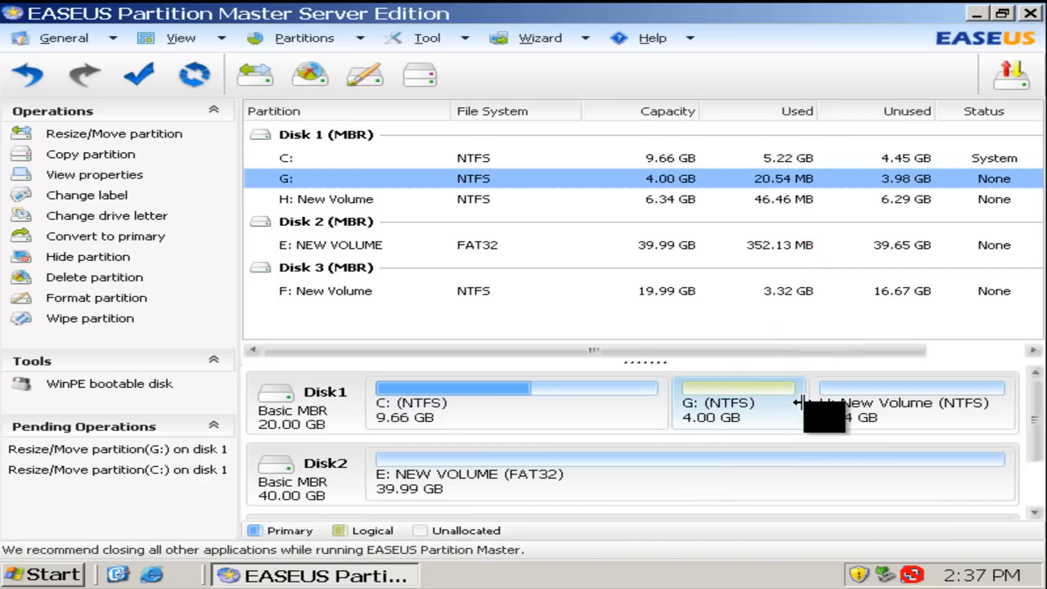
- Shrink G: to 2.27 GB and extend C: into the freed space to 11.39 GB
left_click_drag(801, 400, 744, 401)
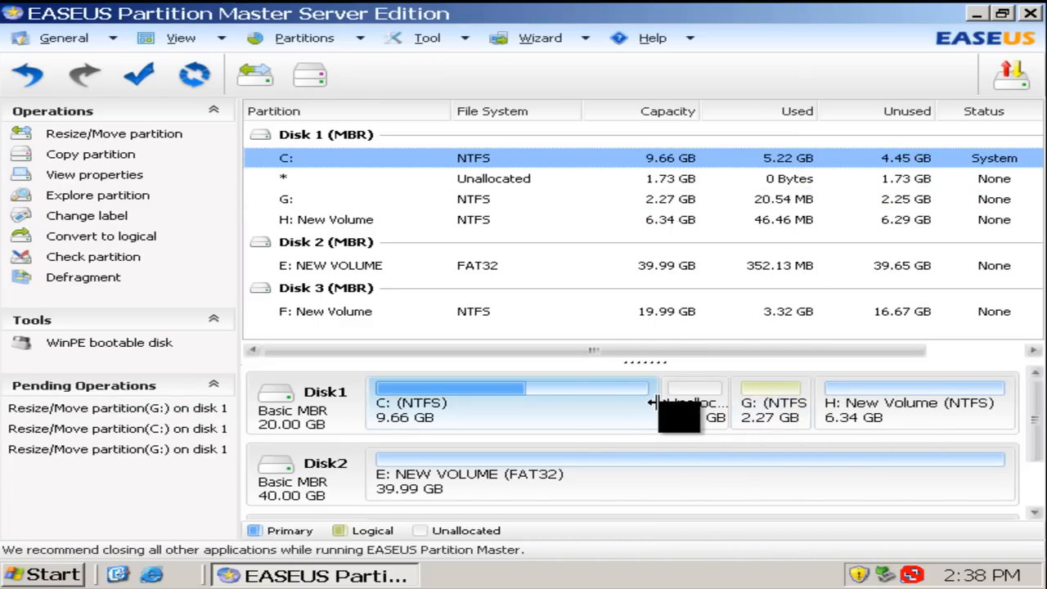
left_click_drag(654, 403, 720, 402)
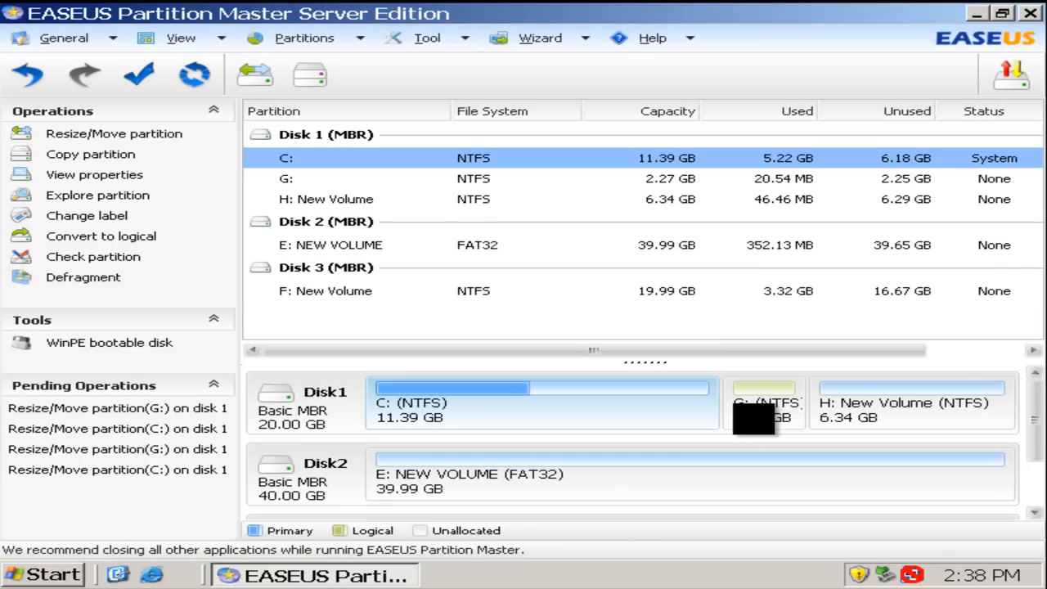
mouse_move(547, 397)
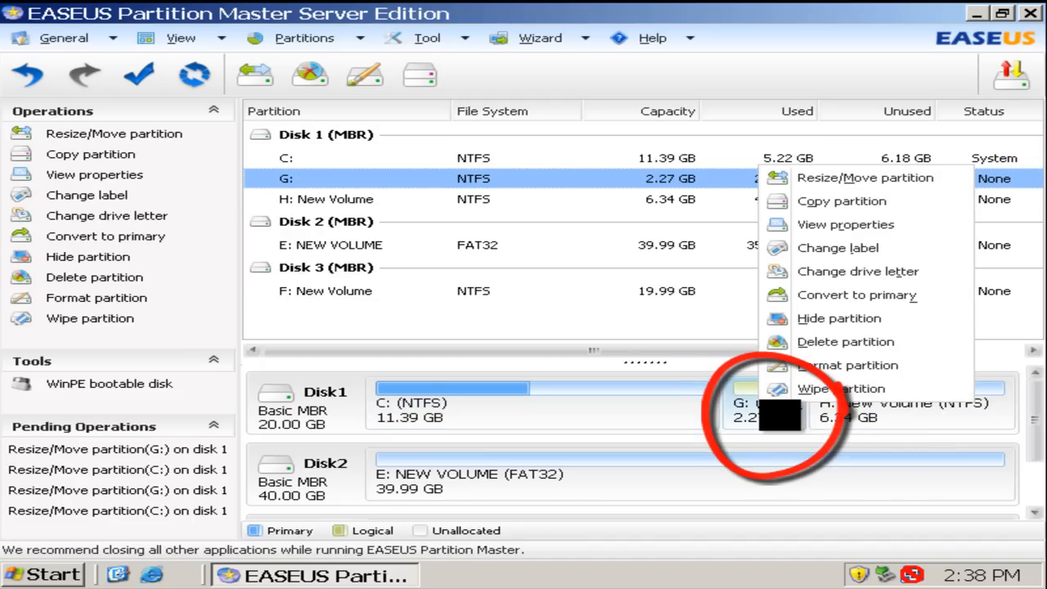
mouse_move(845, 342)
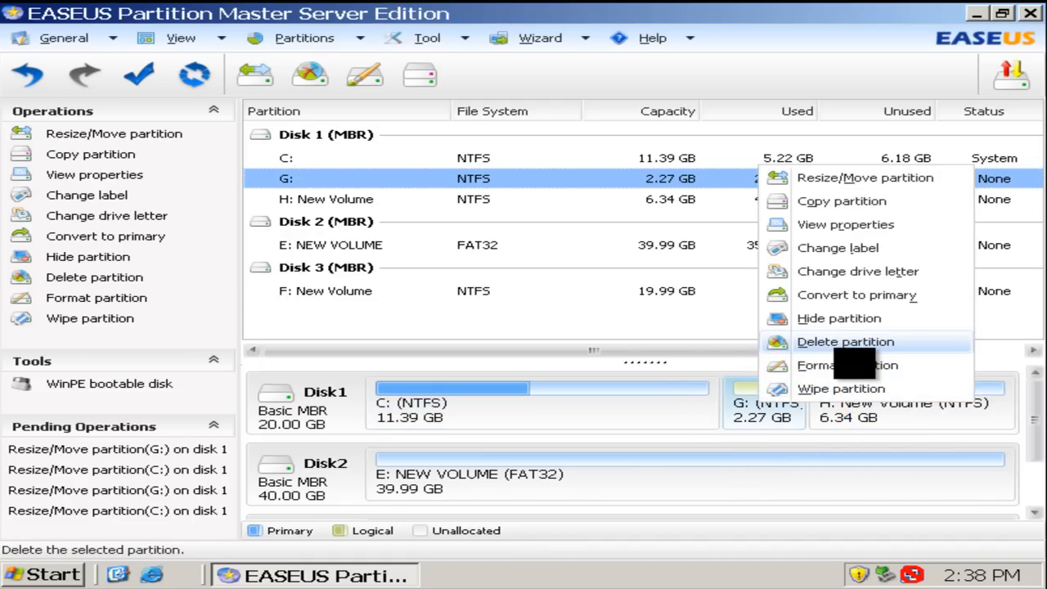
- Delete the G: partition and extend C: over its space to 13.66 GB
left_click(844, 342)
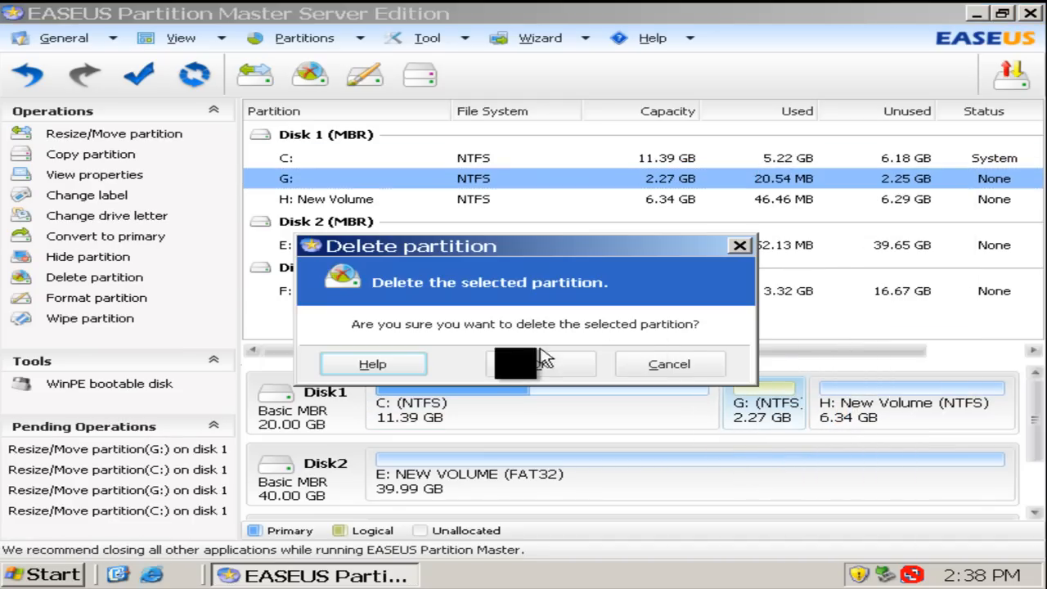
left_click(540, 363)
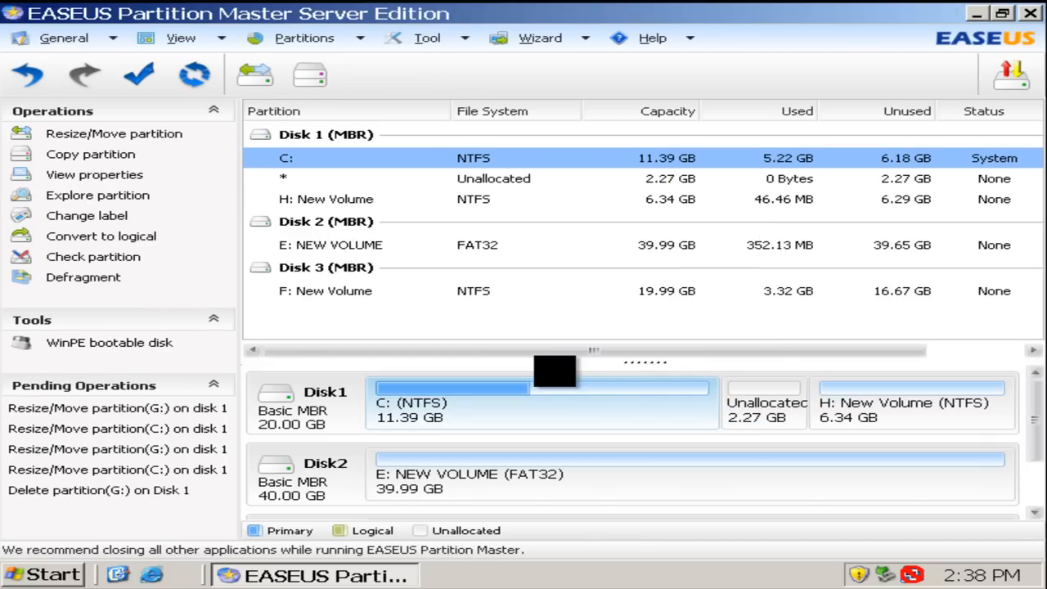
mouse_move(684, 406)
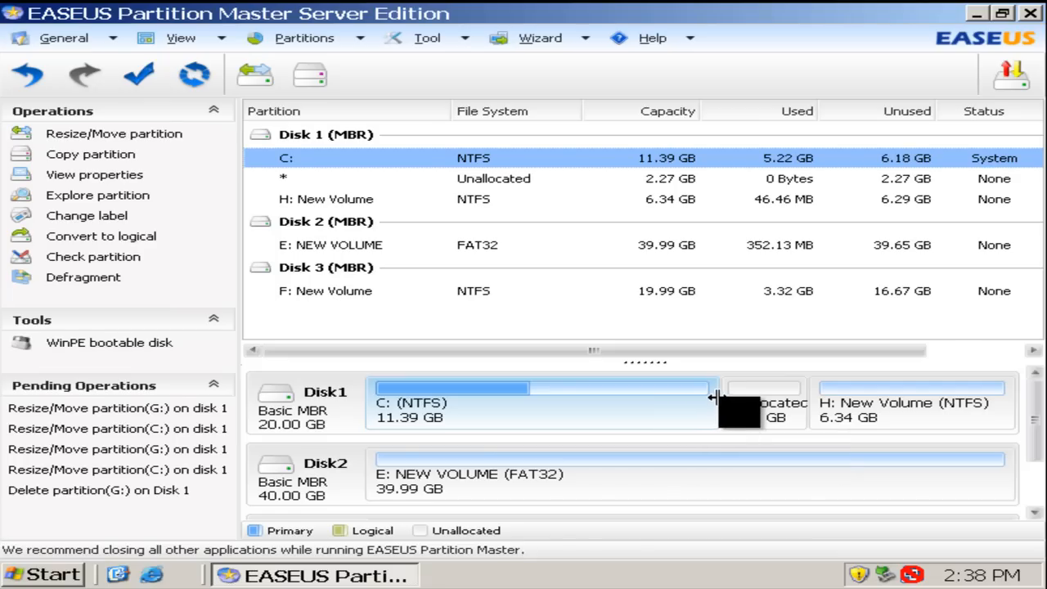
left_click_drag(711, 397, 817, 398)
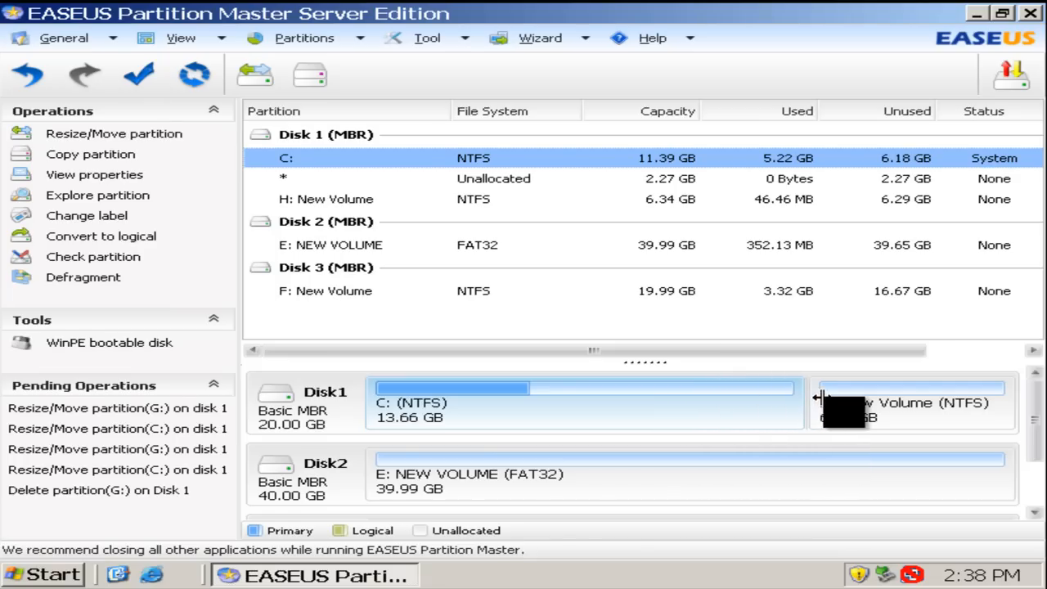
left_click_drag(818, 399, 785, 399)
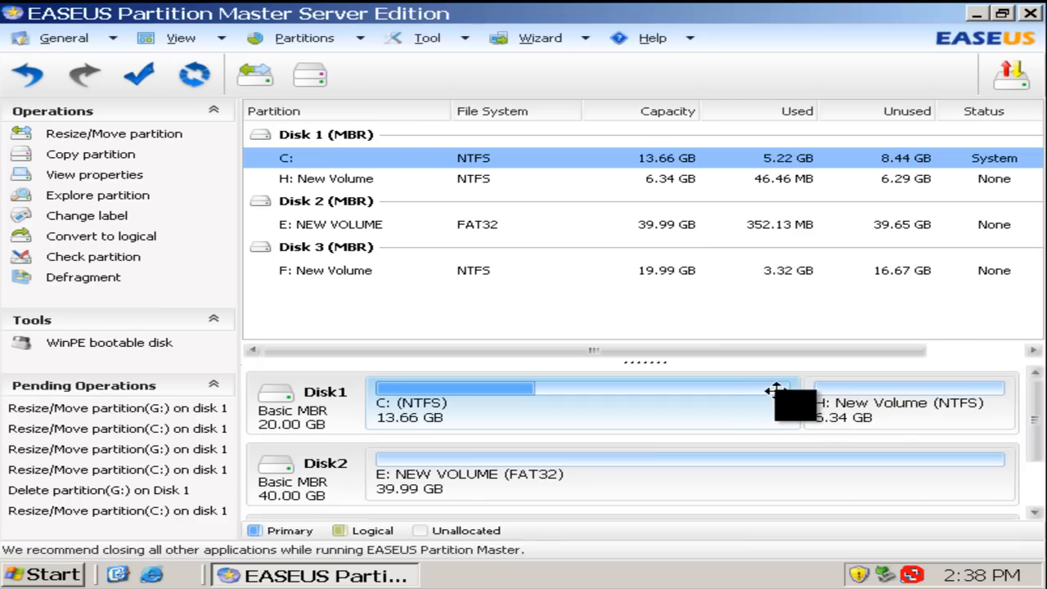
mouse_move(543, 386)
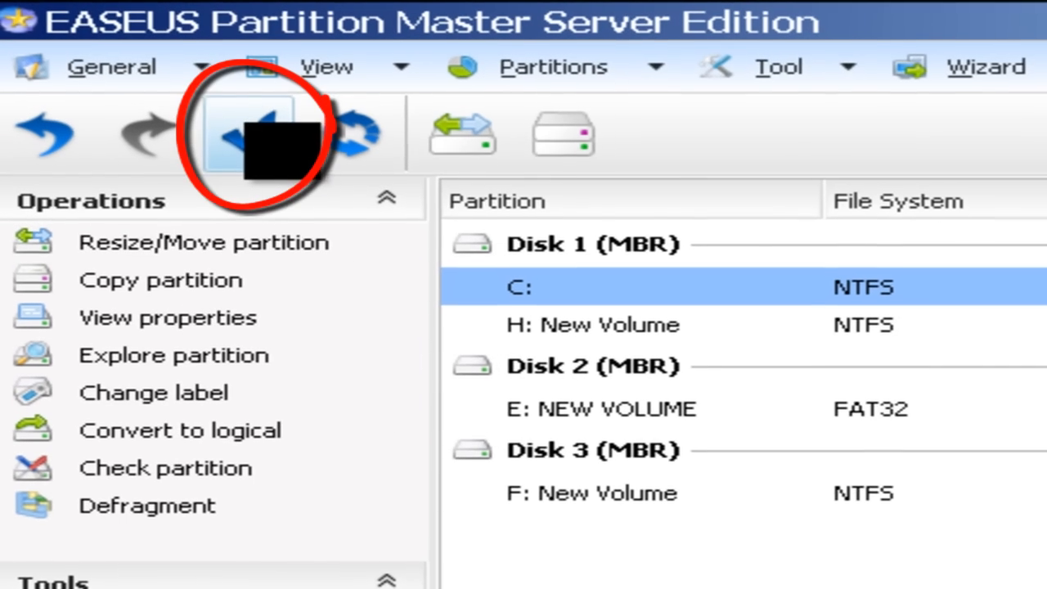
- Apply all six pending operations, close EASEUS, and verify C: at 13.6 GB in My Computer
left_click(253, 130)
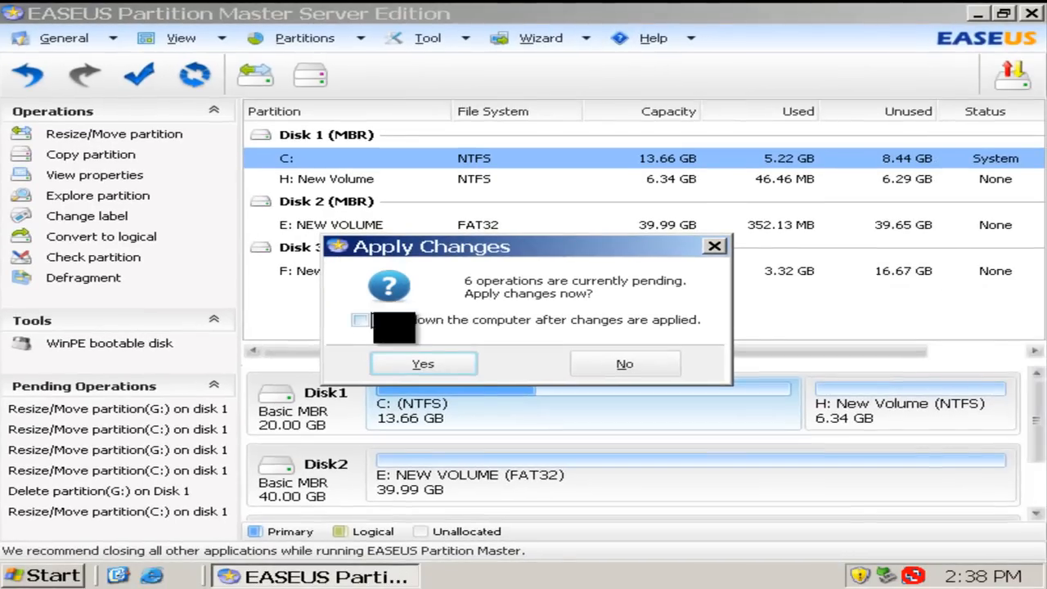
left_click(422, 363)
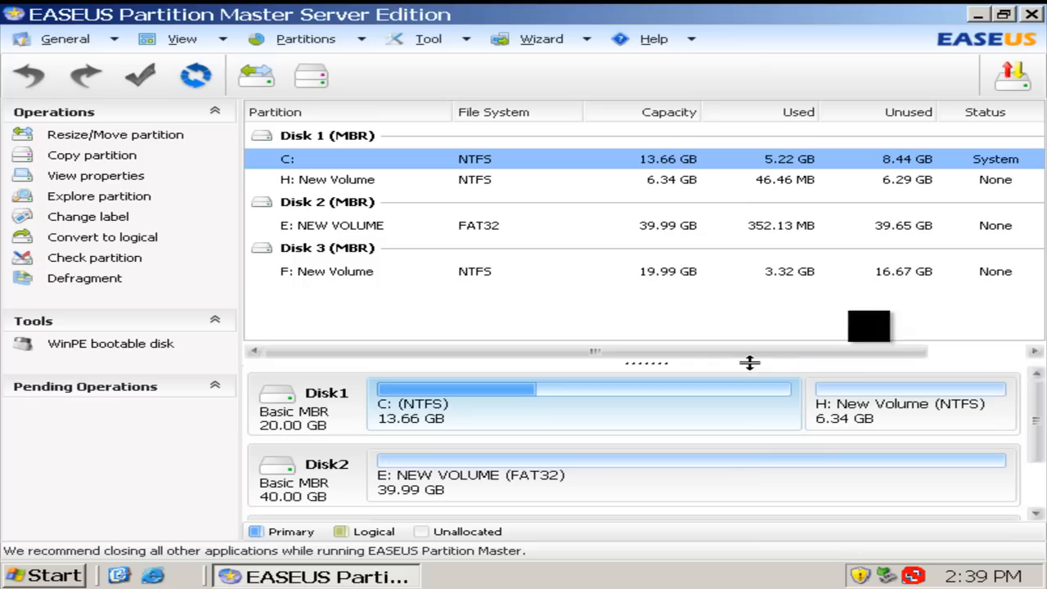
left_click(1031, 13)
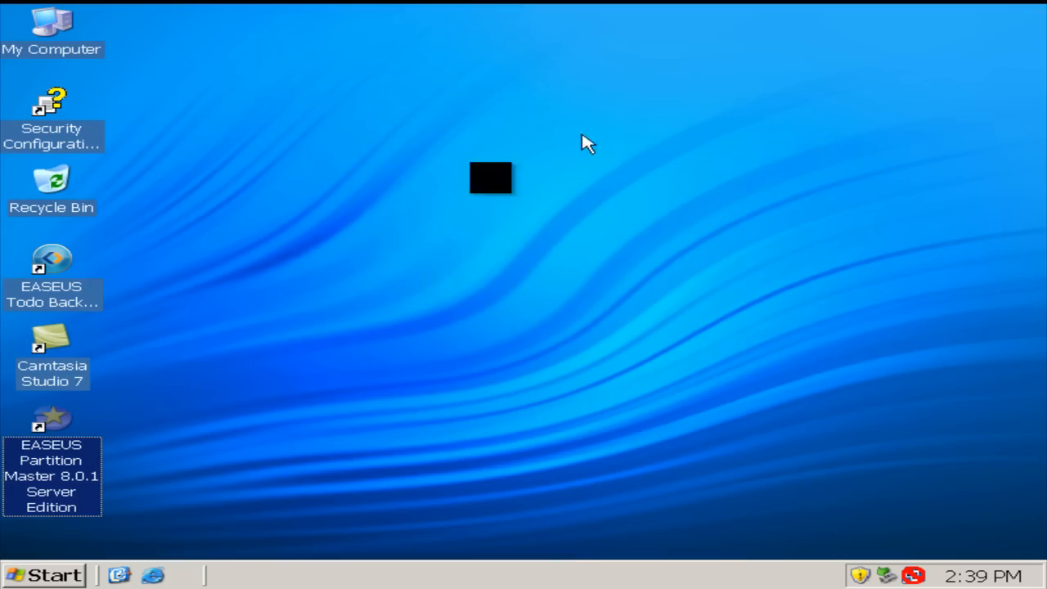
double_click(50, 30)
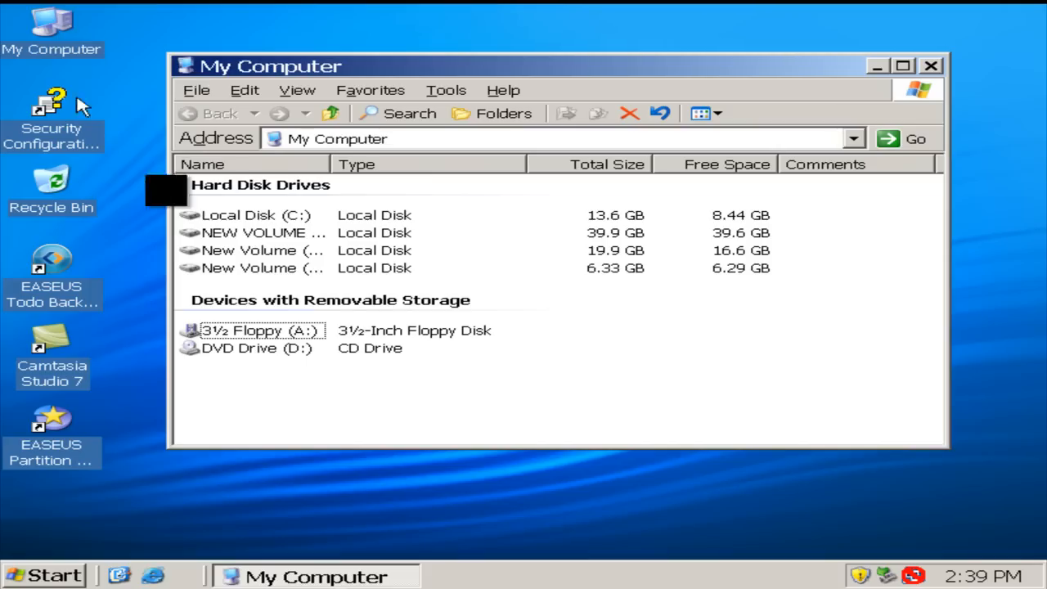